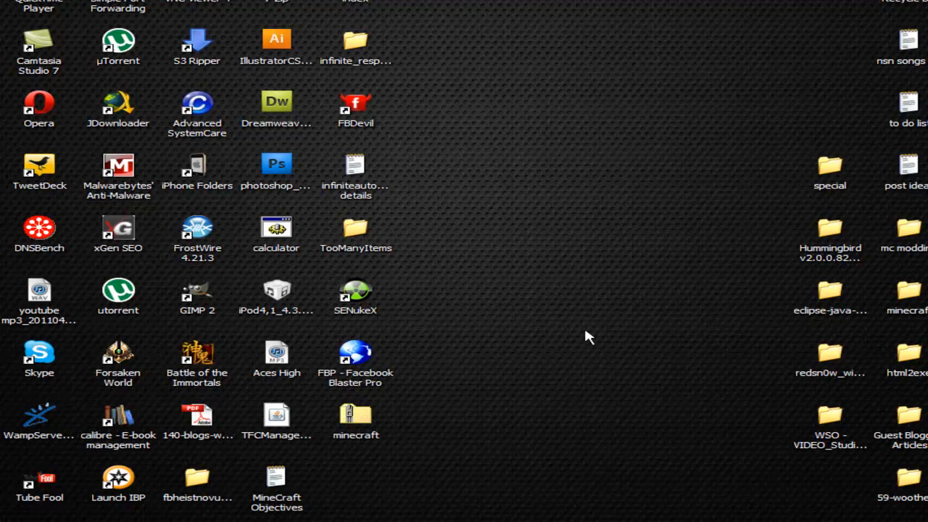
{"action": "mouse_move", "coordinate": [602, 221]}
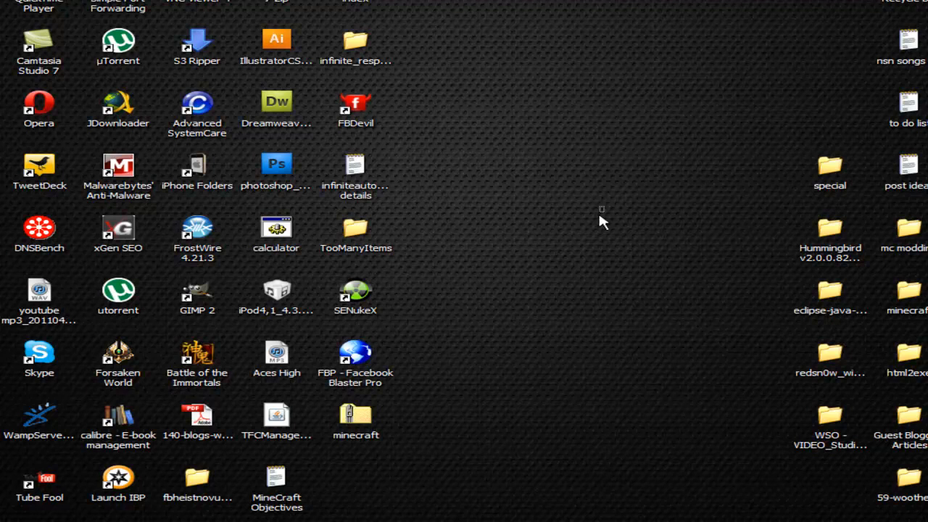
{"action": "mouse_move", "coordinate": [682, 318]}
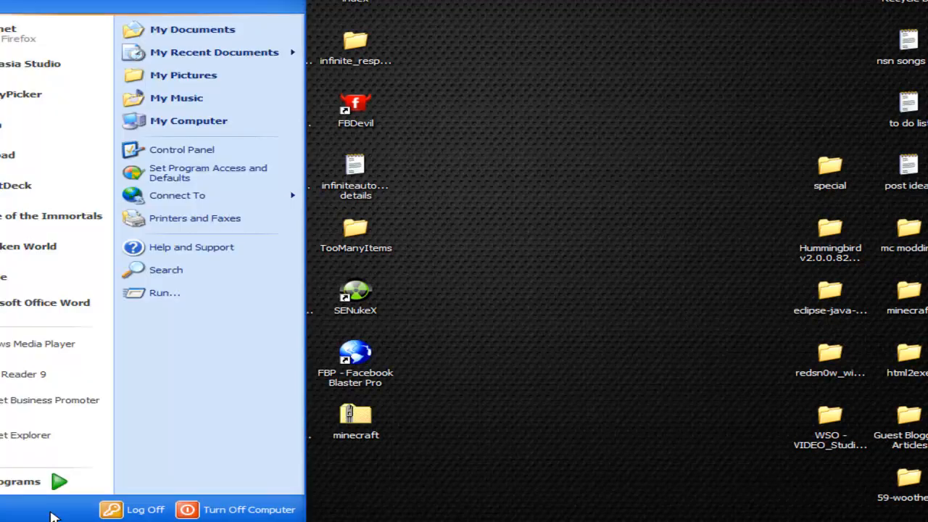
{"action": "mouse_move", "coordinate": [167, 360]}
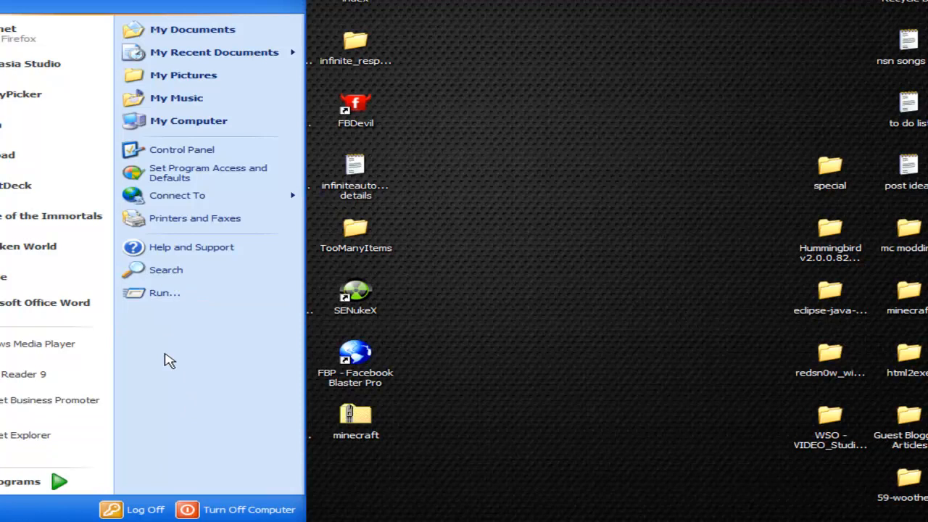
{"action": "mouse_move", "coordinate": [187, 297]}
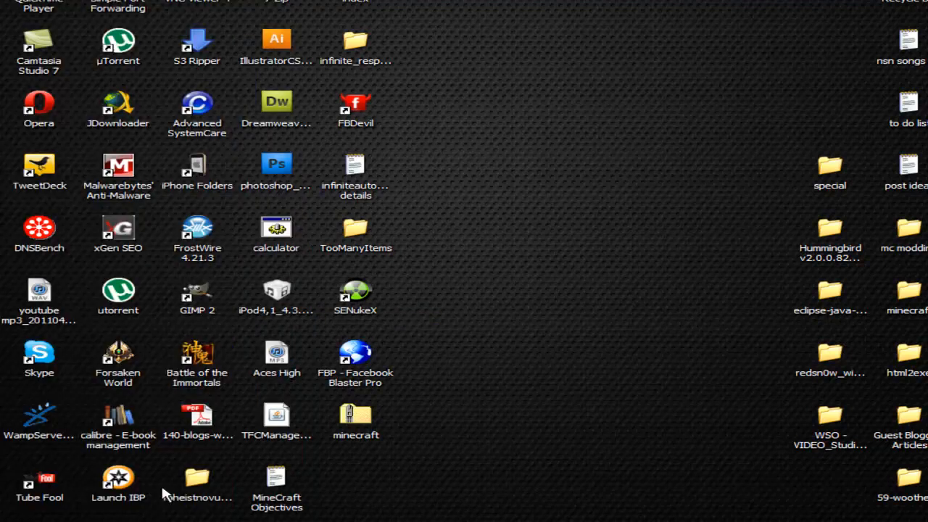
- Run %appdata% from the Run dialog to open the Application Data folder
{"action": "key", "text": "Win+r"}
{"action": "type", "text": "%appdata%"}
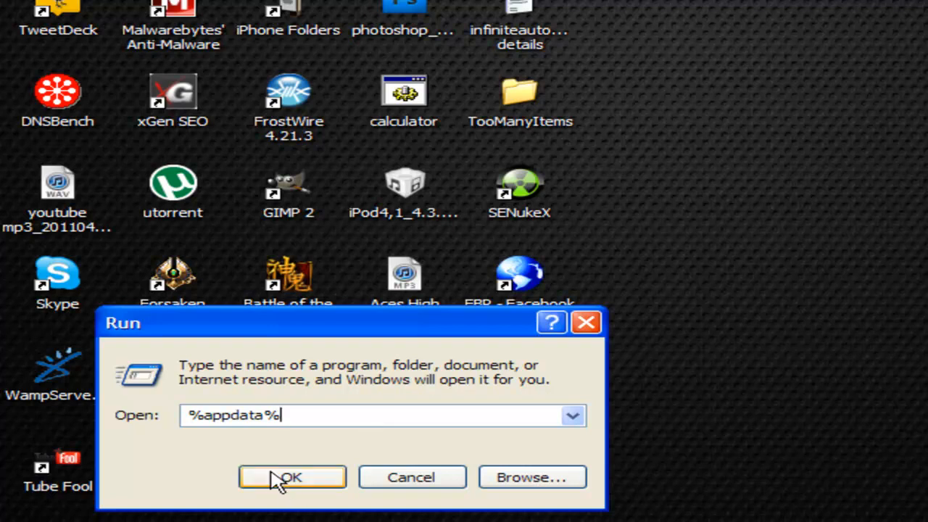
{"action": "left_click", "coordinate": [292, 477]}
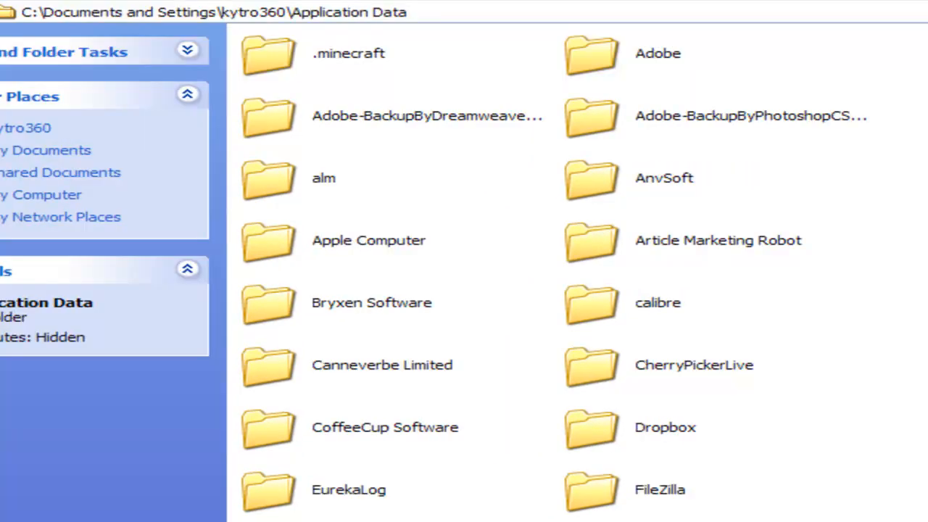
{"action": "mouse_move", "coordinate": [377, 58]}
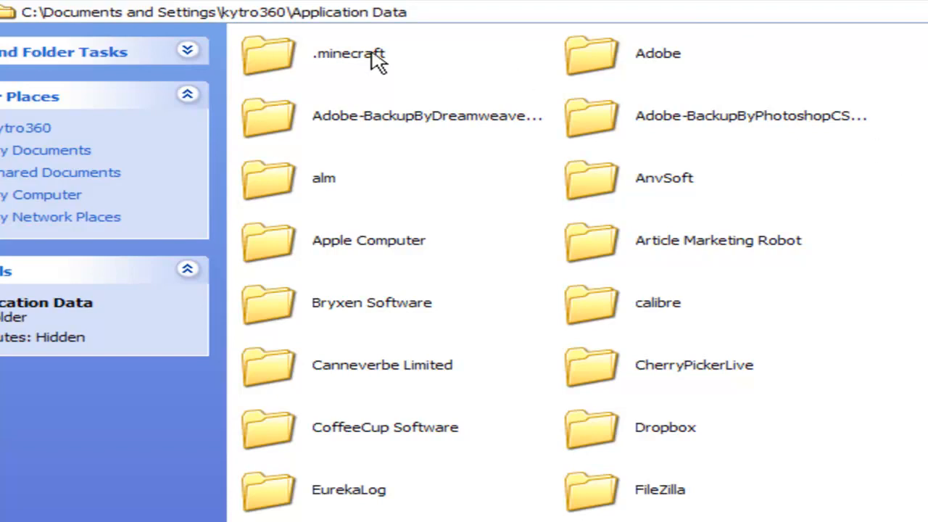
- Open .minecraft\bin\minecraft.jar as an archive in 7-Zip
{"action": "double_click", "coordinate": [348, 54]}
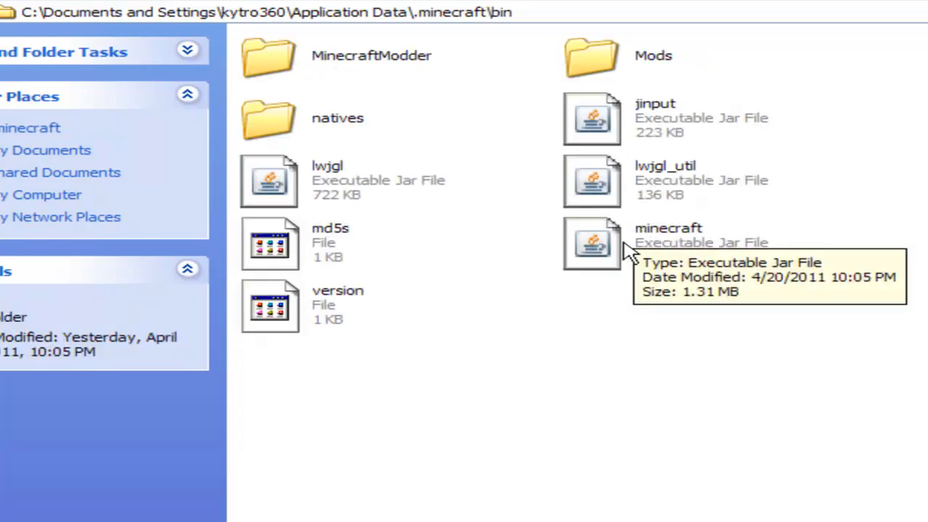
{"action": "left_click", "coordinate": [666, 242]}
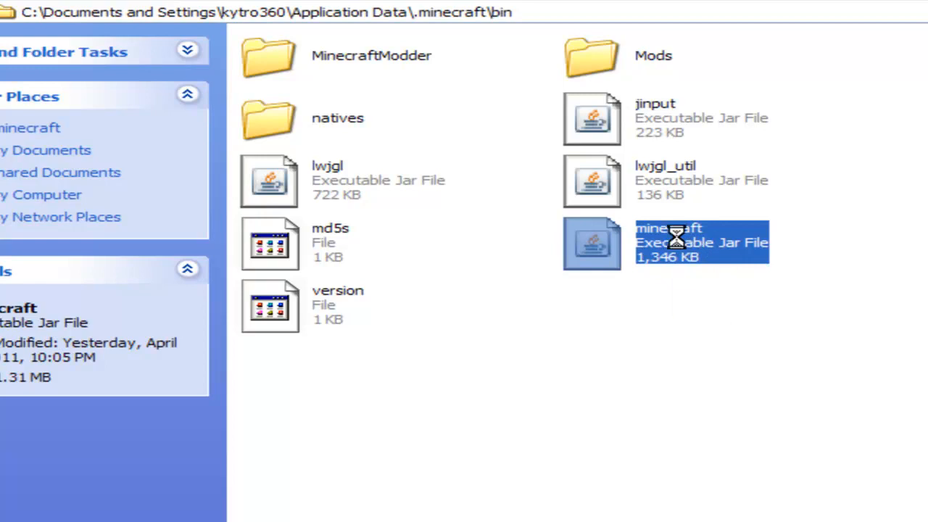
{"action": "right_click", "coordinate": [677, 243]}
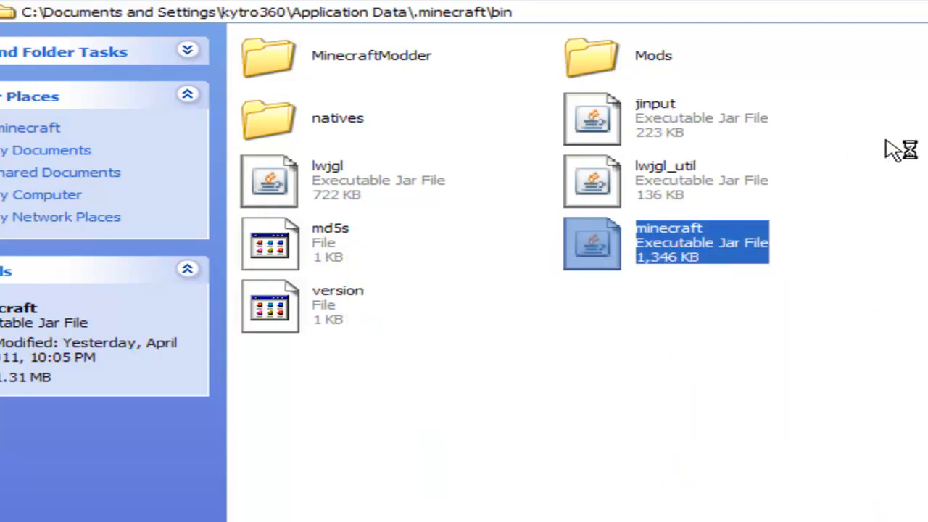
{"action": "left_click", "coordinate": [464, 435]}
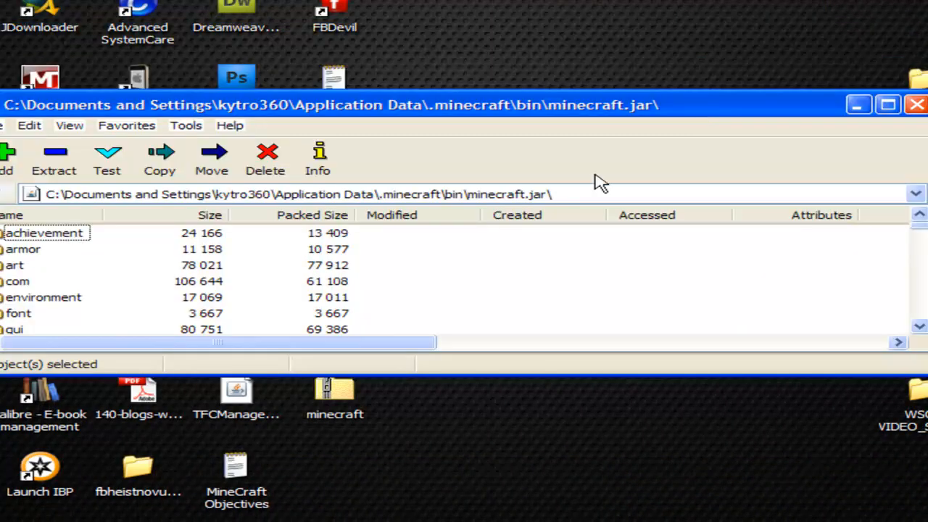
{"action": "mouse_move", "coordinate": [696, 106]}
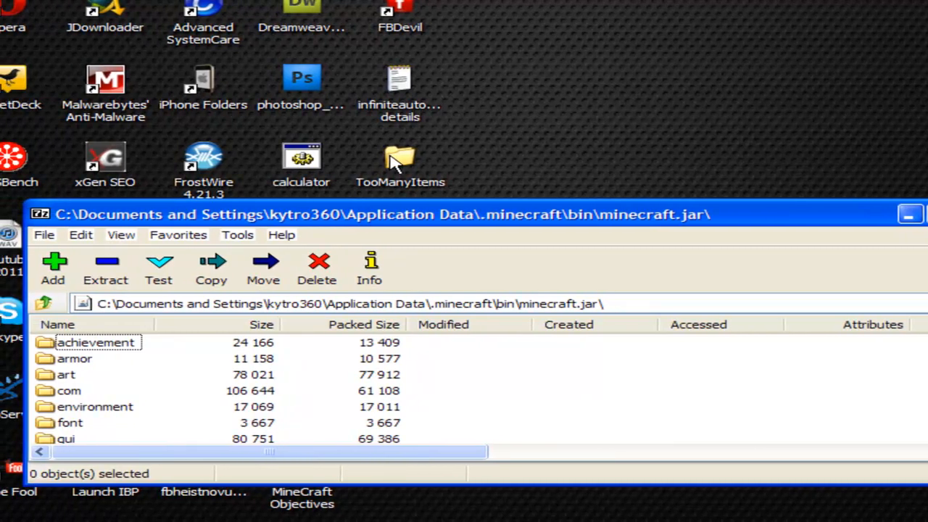
- Move the TooManyItems desktop folder to an uncovered spot near the top
{"action": "left_click_drag", "start_coordinate": [400, 163], "coordinate": [596, 14]}
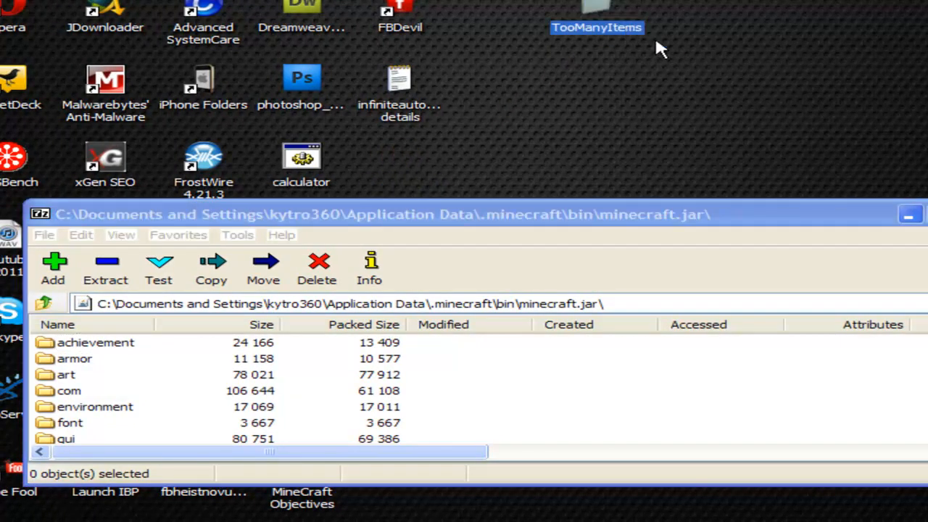
{"action": "mouse_move", "coordinate": [595, 7]}
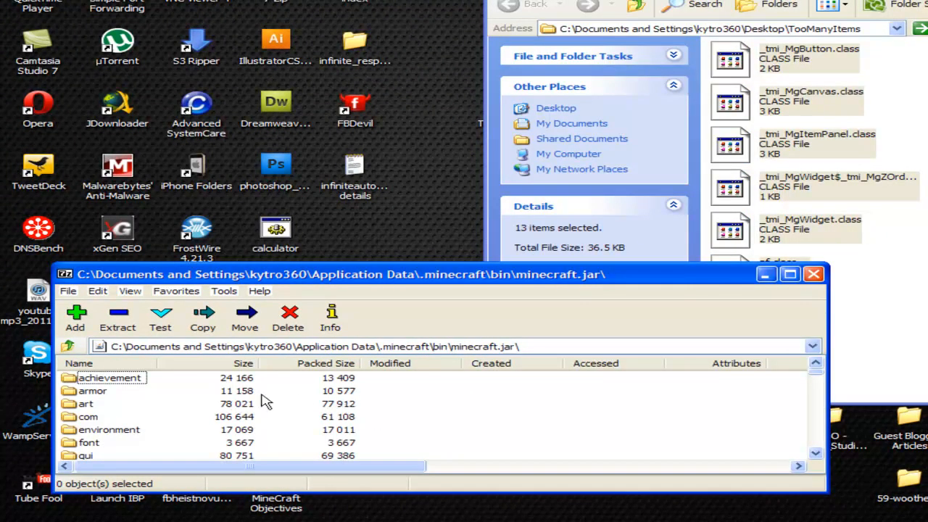
{"action": "mouse_move", "coordinate": [818, 380]}
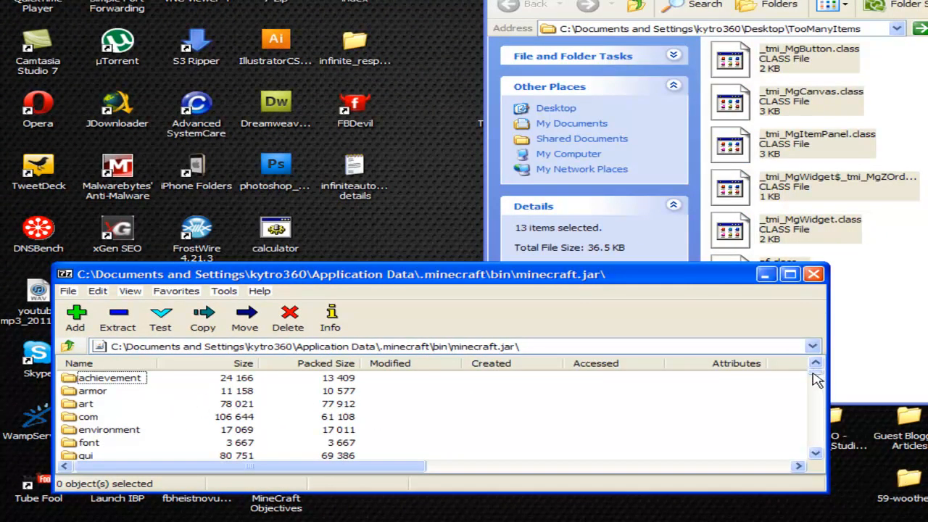
- Copy the 13 TooManyItems class files into minecraft.jar and confirm the copy
{"action": "scroll", "scroll_direction": "down", "scroll_amount": 3}
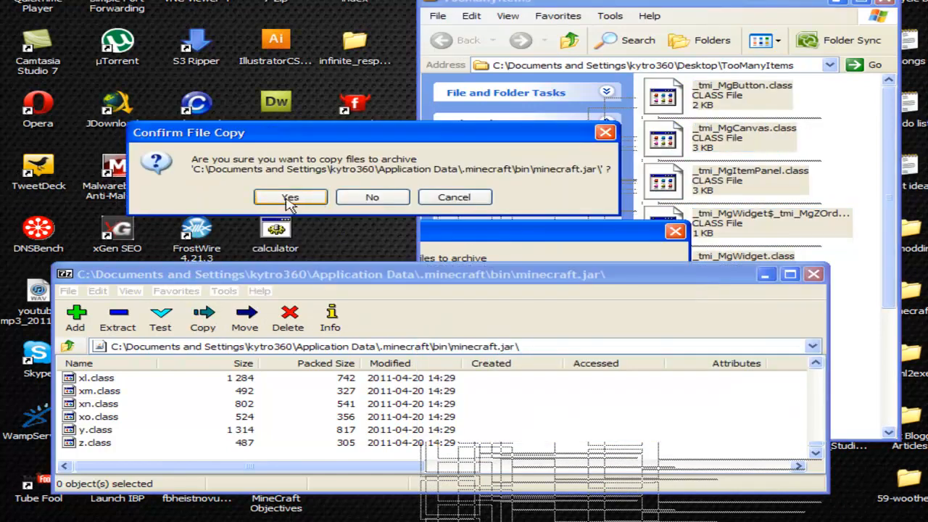
{"action": "left_click", "coordinate": [290, 197]}
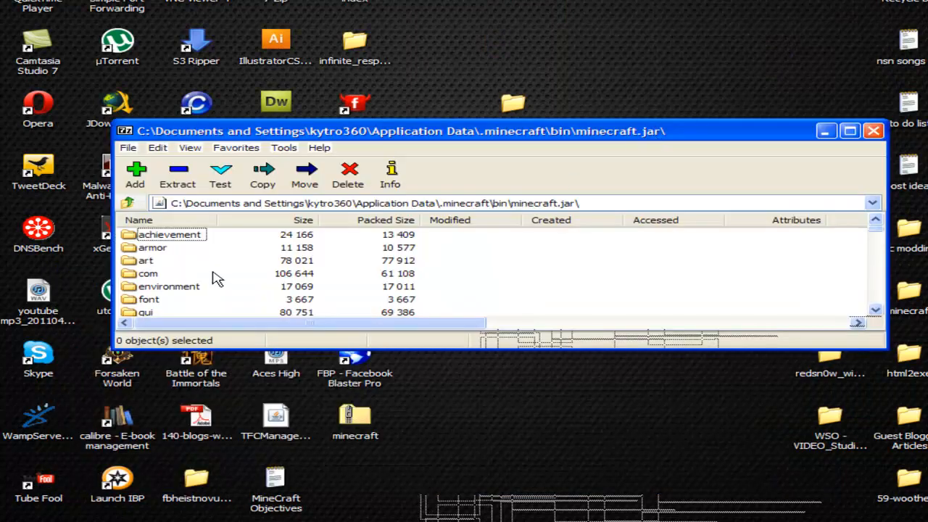
- Delete the META-INF folder and its contents from minecraft.jar
{"action": "left_click", "coordinate": [163, 274]}
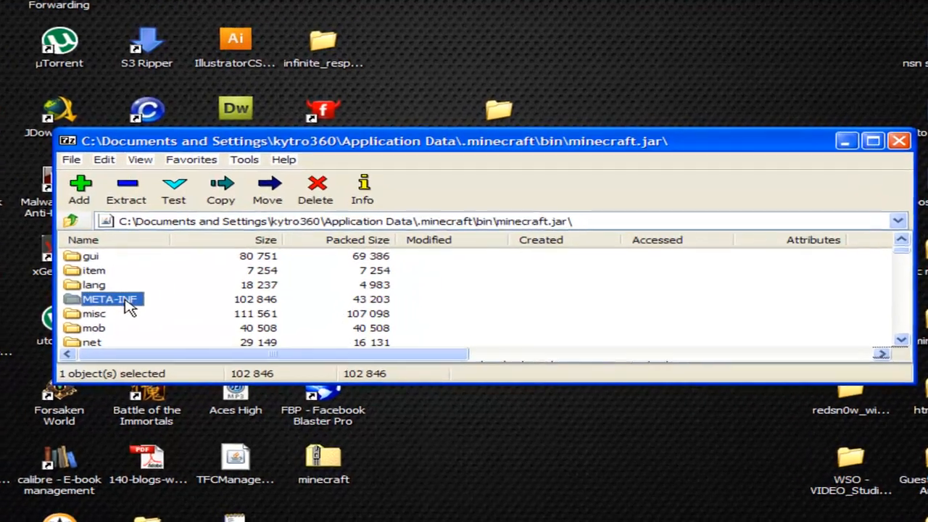
{"action": "right_click", "coordinate": [109, 299]}
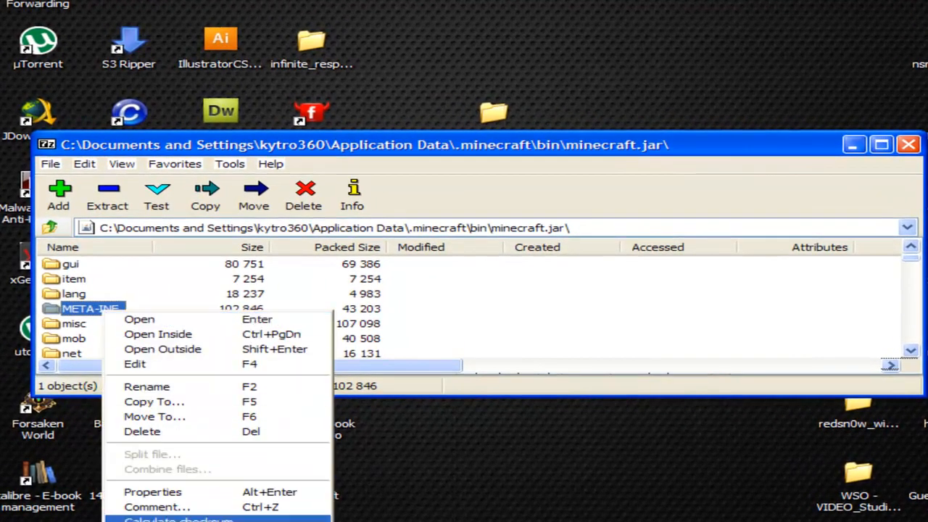
{"action": "left_click", "coordinate": [142, 431]}
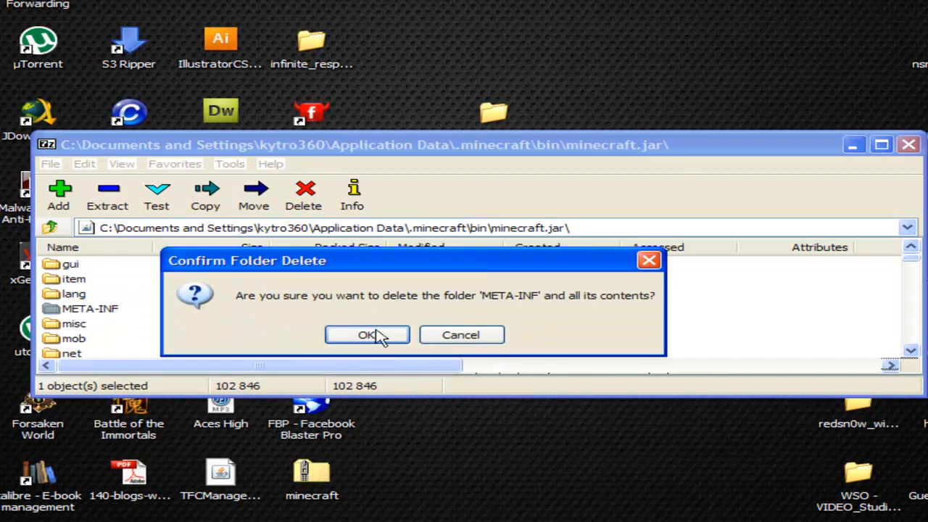
{"action": "left_click", "coordinate": [367, 334]}
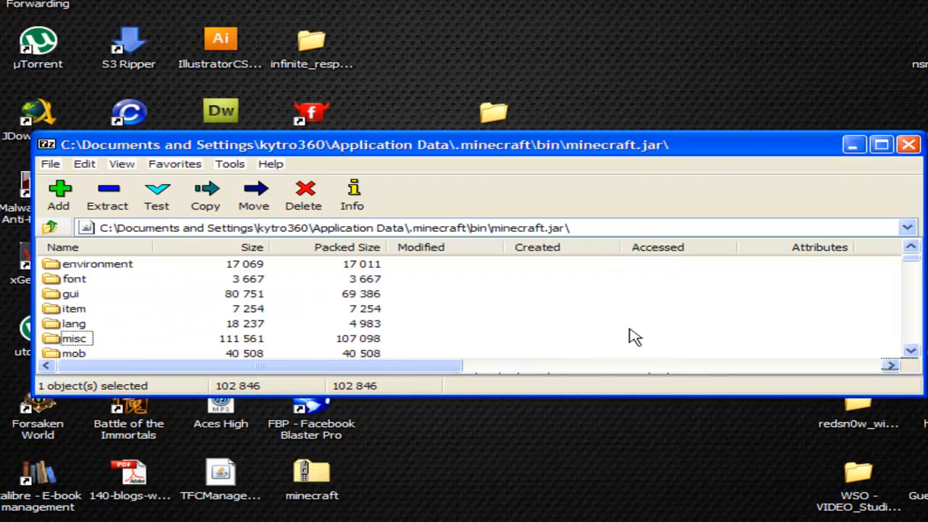